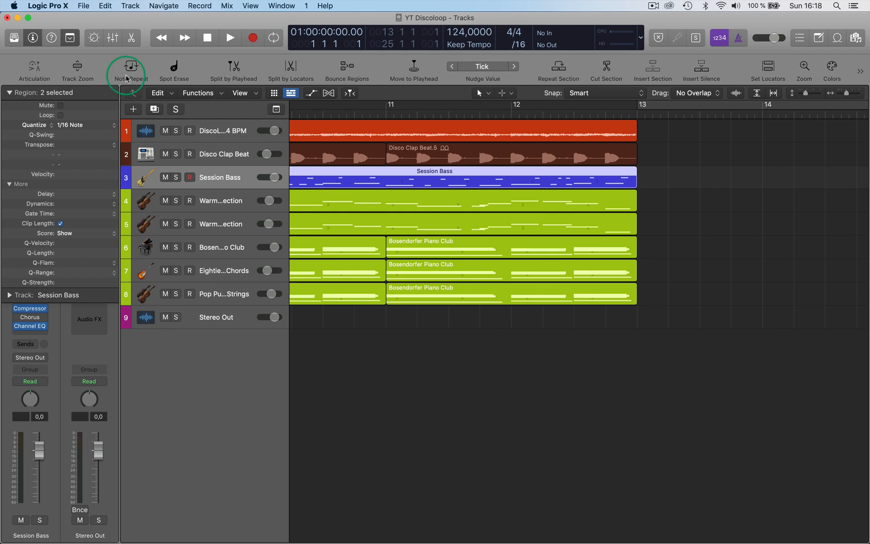
Turn on Force Touch trackpad editing in Preferences > Editing, then close Preferences
click(47, 6)
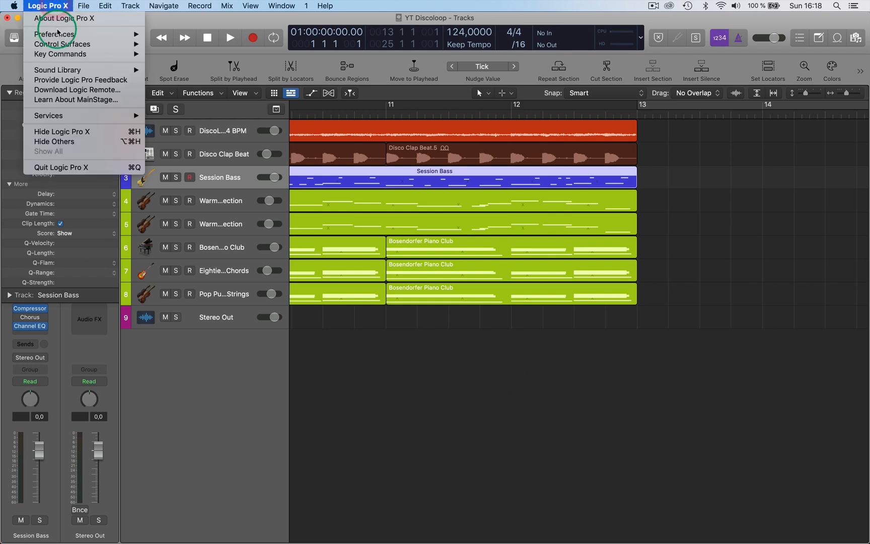
click(54, 33)
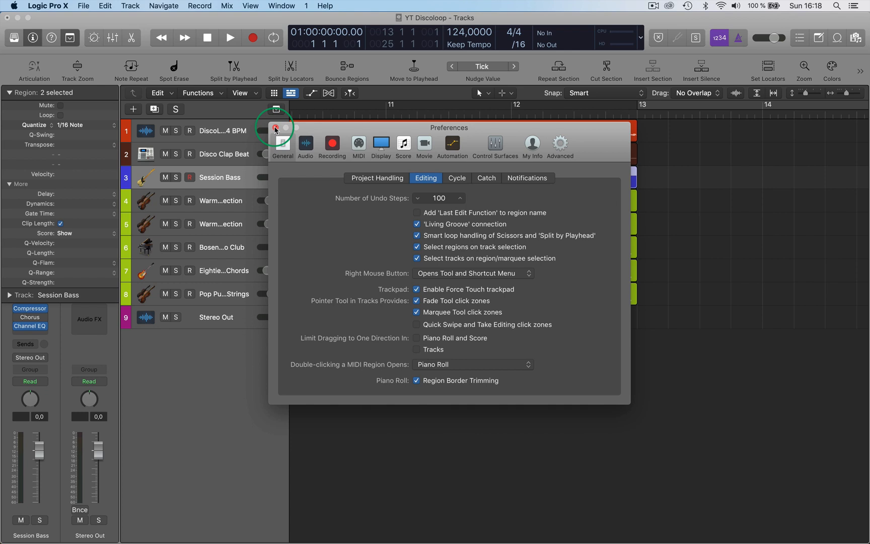
click(276, 128)
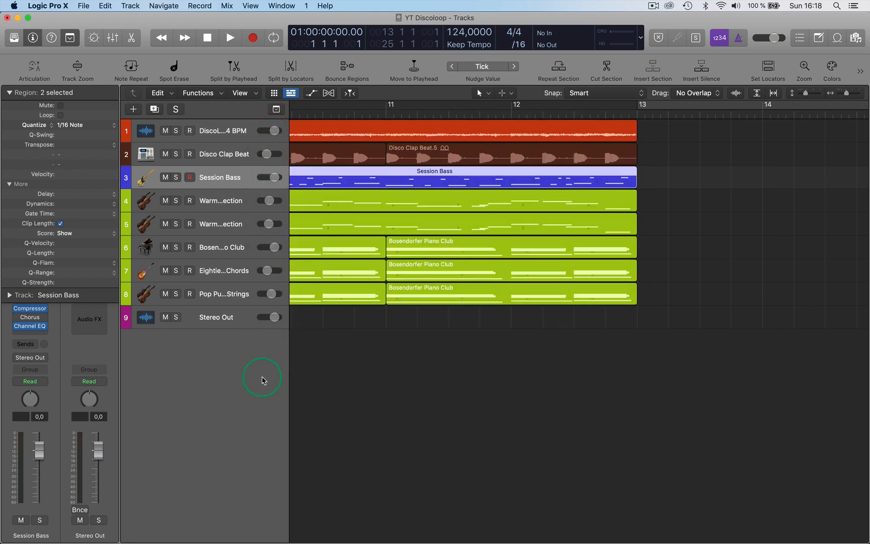
Add Marker 1 and Marker 2 in the ruler just before bar 12
click(543, 105)
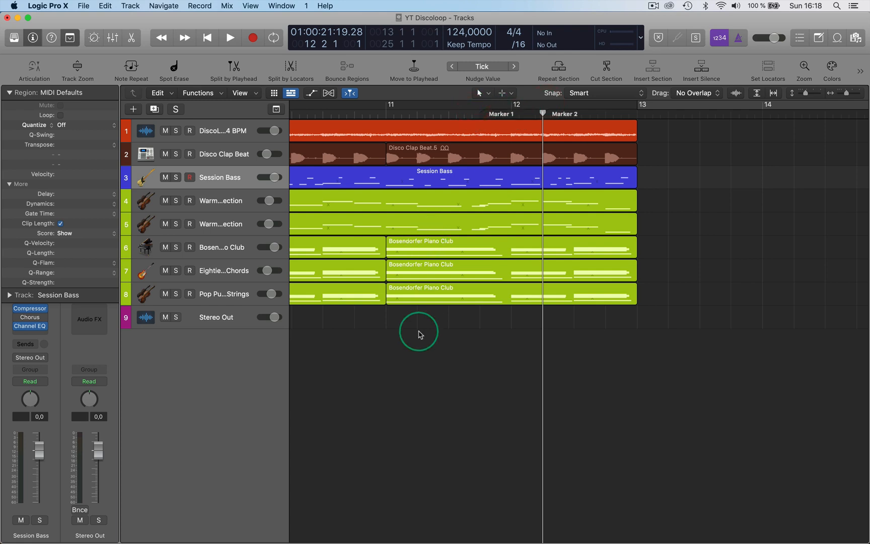
mouse_move(390, 369)
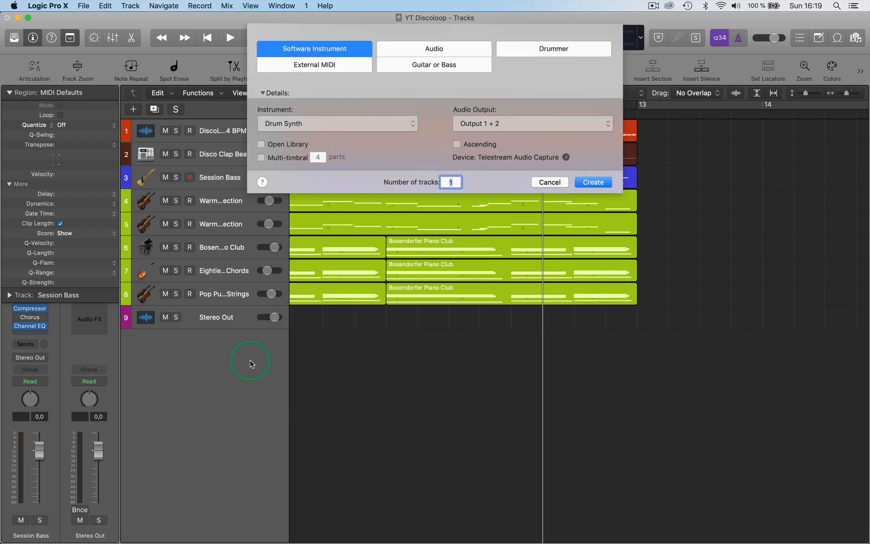
mouse_move(481, 81)
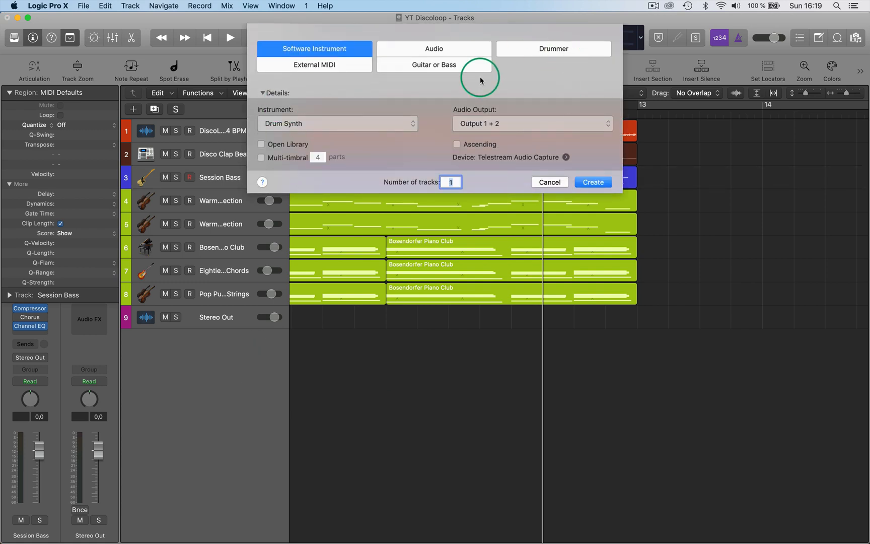
mouse_move(504, 88)
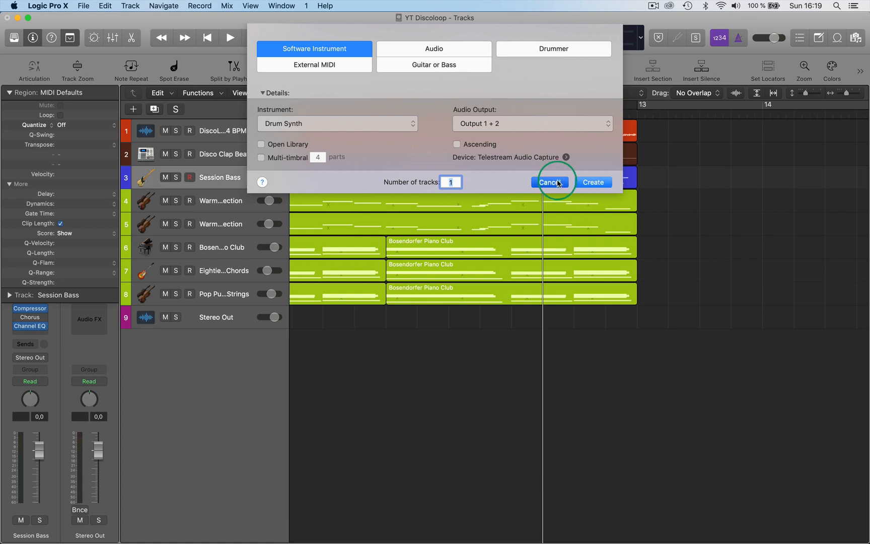
Cancel the new-track dialog and draw three notes after bar 13, including D3 at bar 15
click(547, 182)
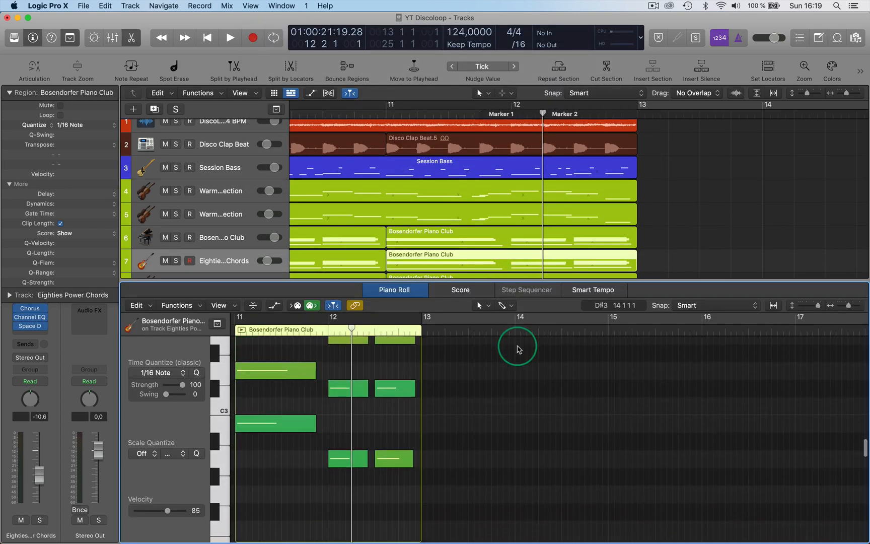
click(502, 371)
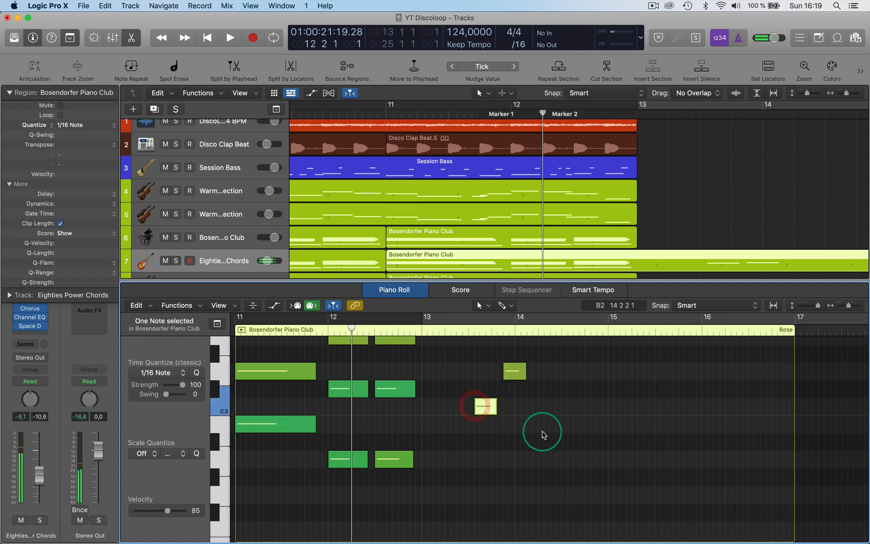
drag(485, 405, 555, 425)
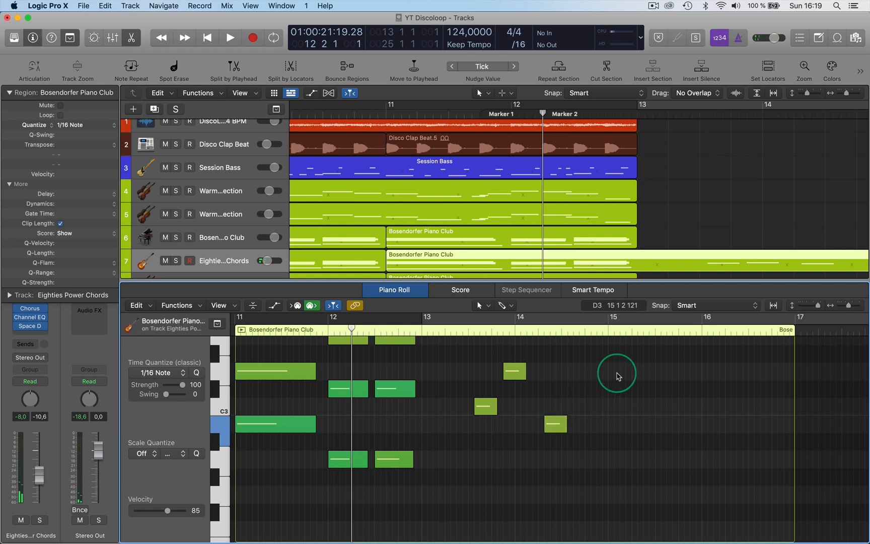
click(626, 371)
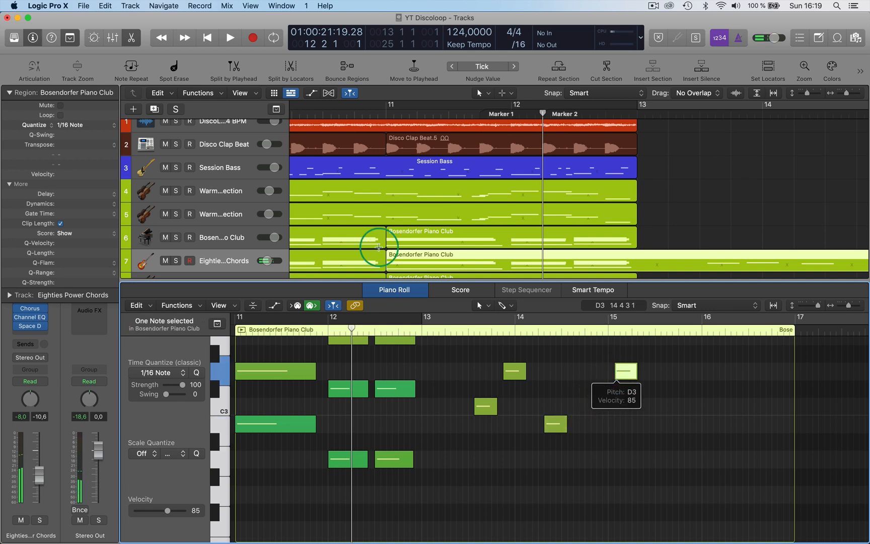